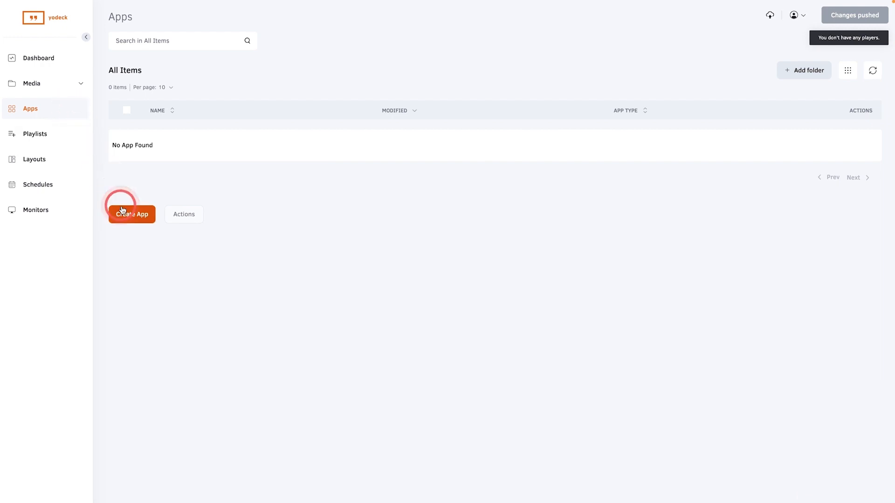
- Create a new app, search 'shar' in the gallery and start using the SharePoint app
left_click(131, 214)
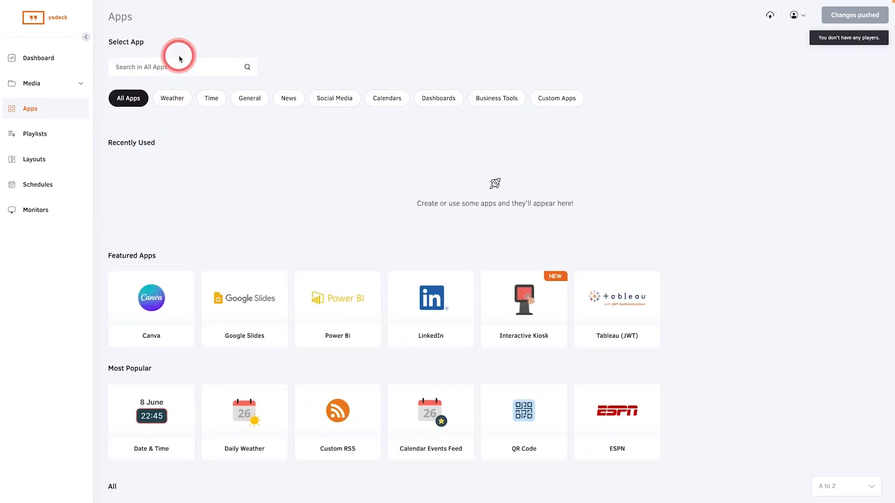
type("share")
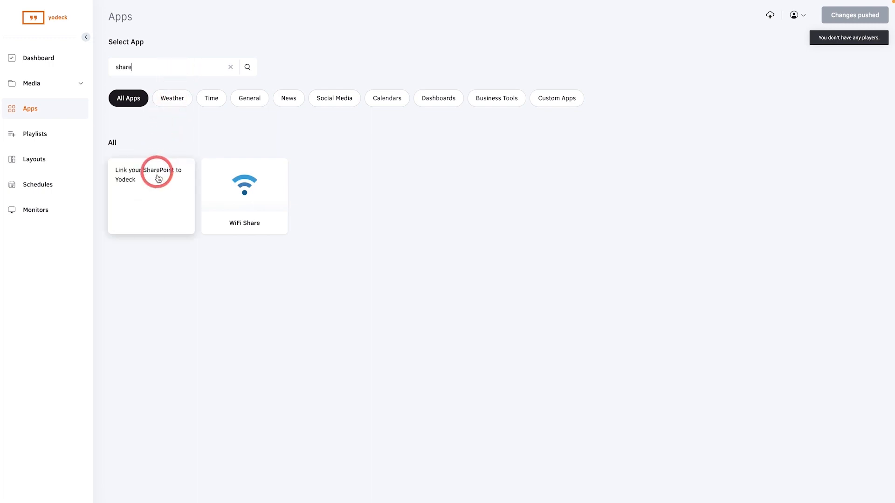
left_click(151, 194)
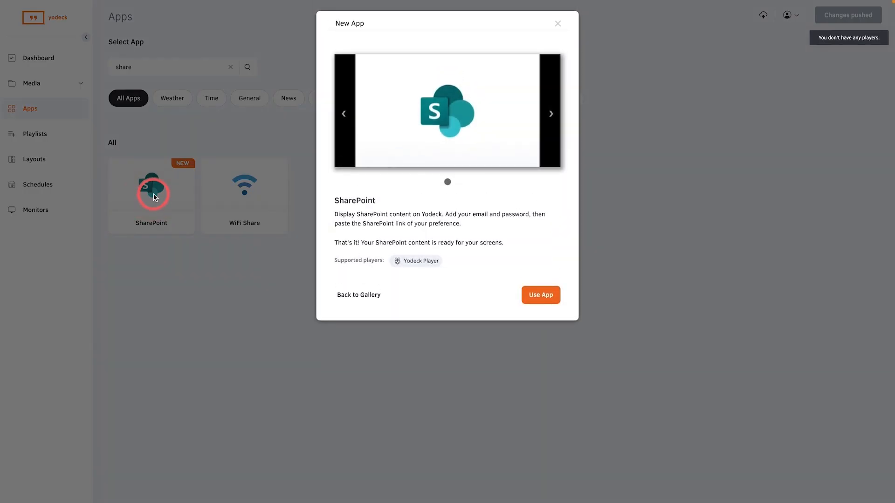
left_click(540, 295)
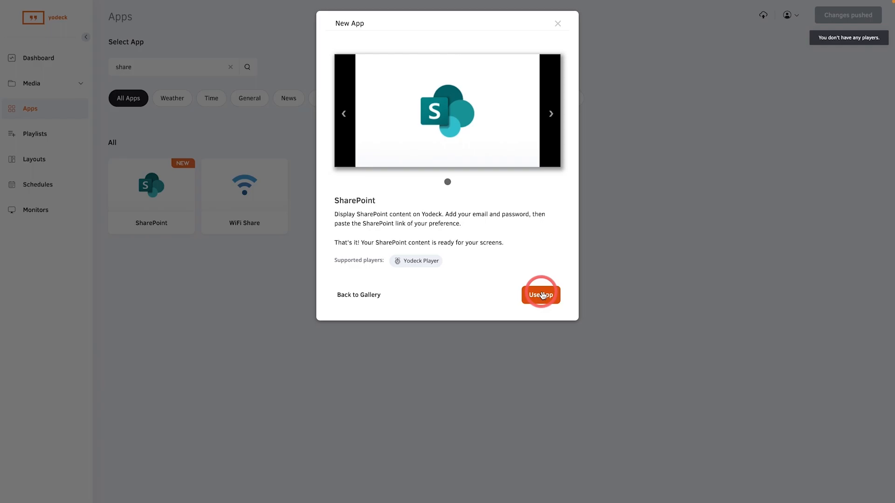
- Name the app 'Sharepoint example', enter 'example@email' and link 'sharepoint.example.link.com', keeping Allow Scrolling on
left_click(540, 292)
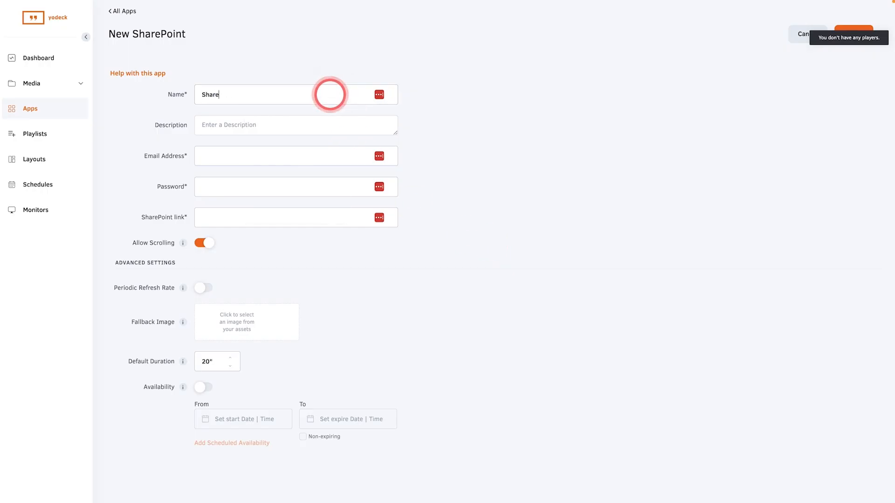
type("Sharepoint example")
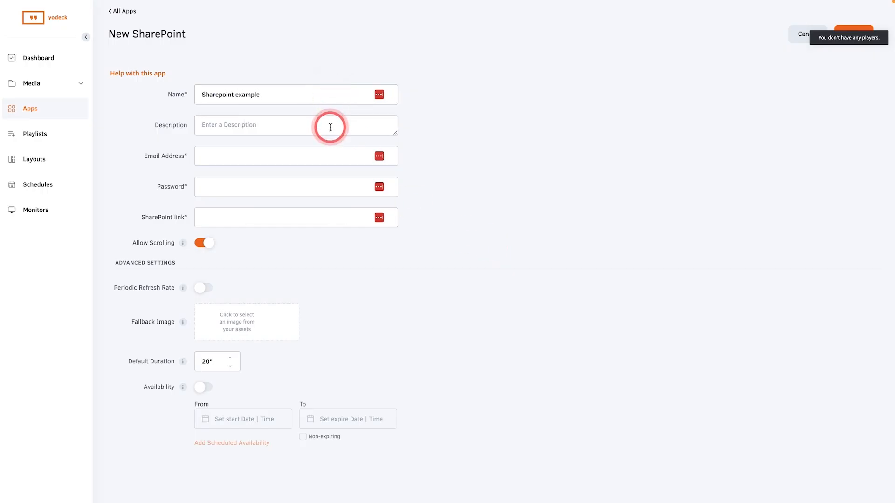
type("example@email")
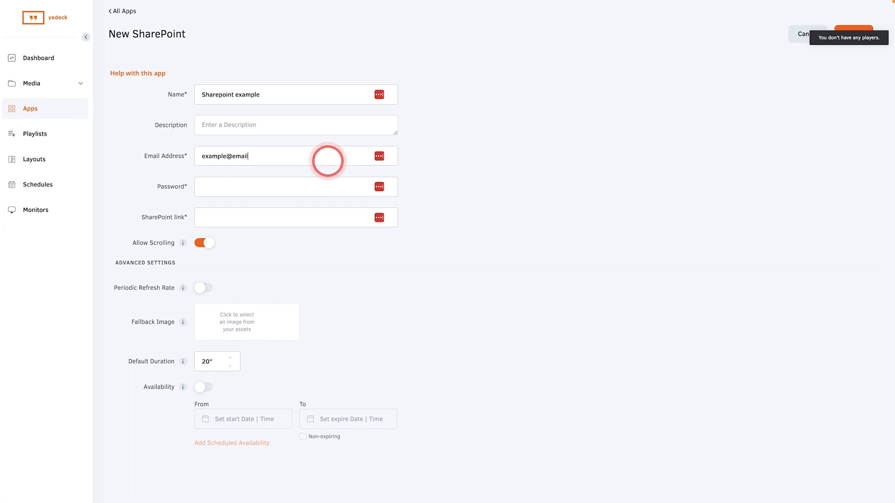
type("sharepoint.example.link.com")
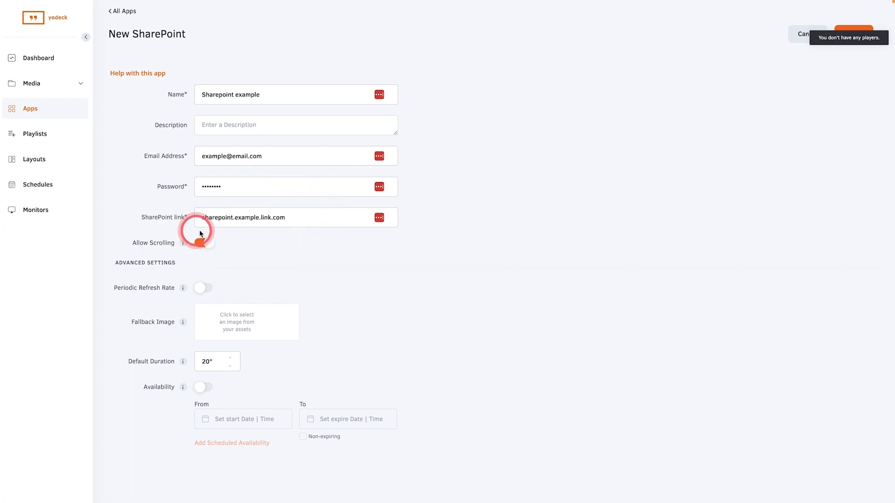
left_click(202, 242)
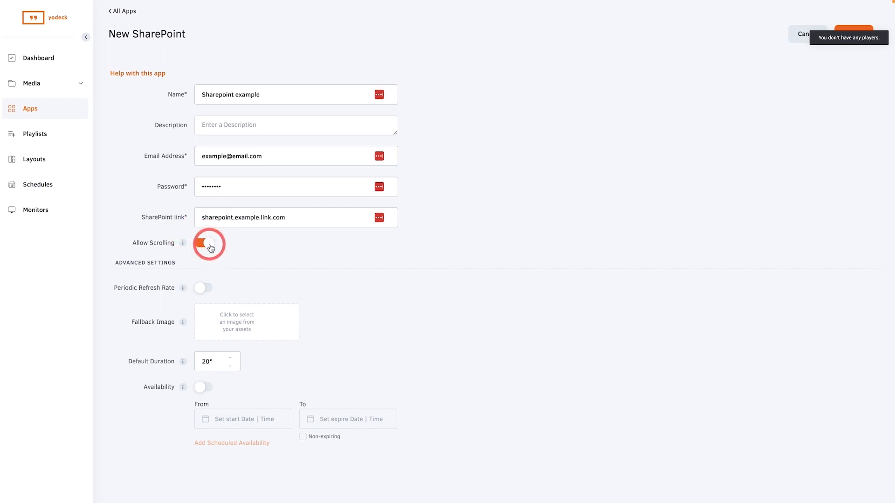
left_click(285, 218)
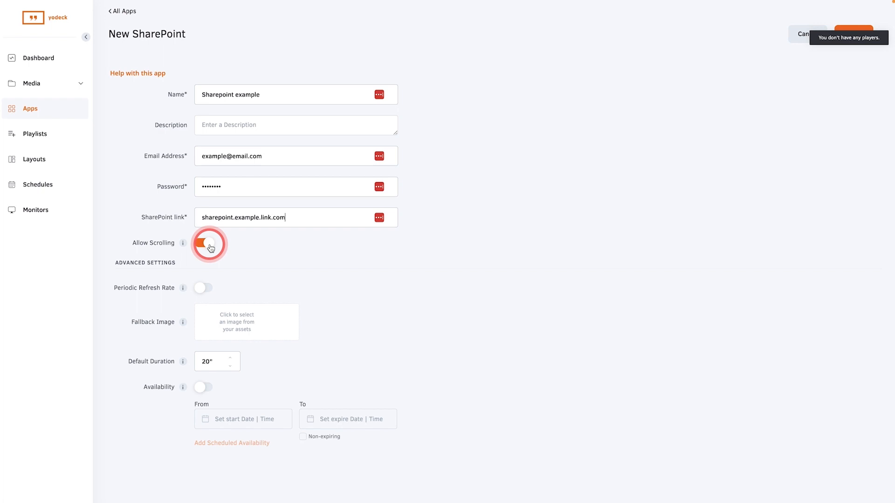
- Enable Periodic Refresh Rate and raise the refresh rate to 30 minutes
left_click(203, 242)
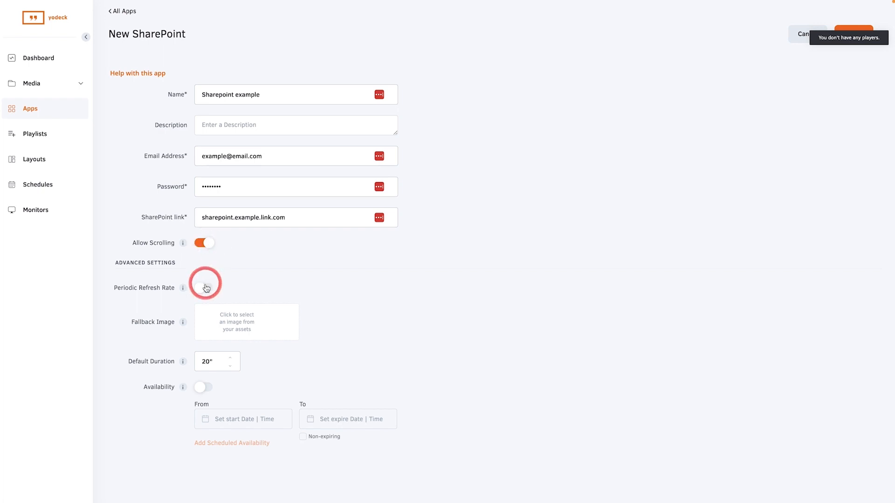
left_click(202, 288)
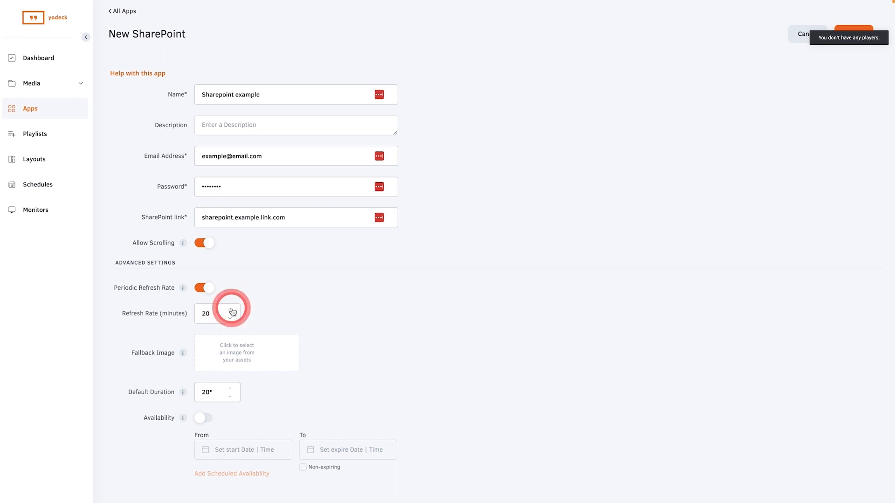
left_click(231, 314)
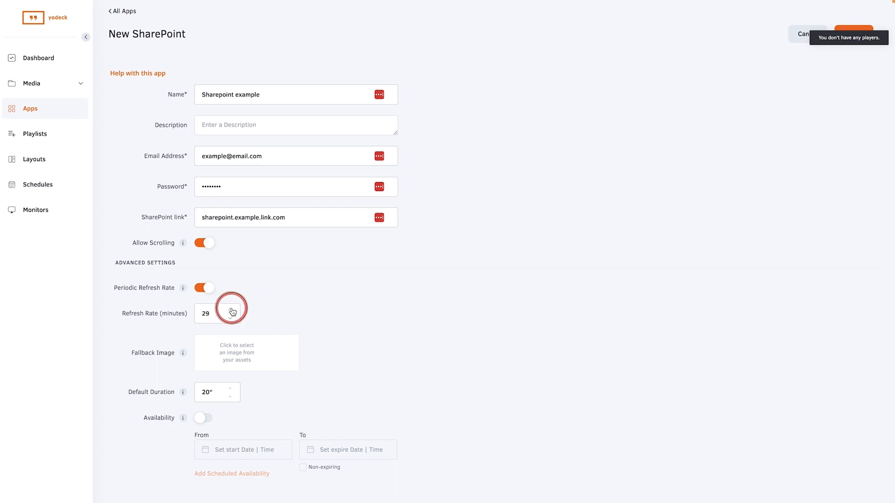
left_click(229, 309)
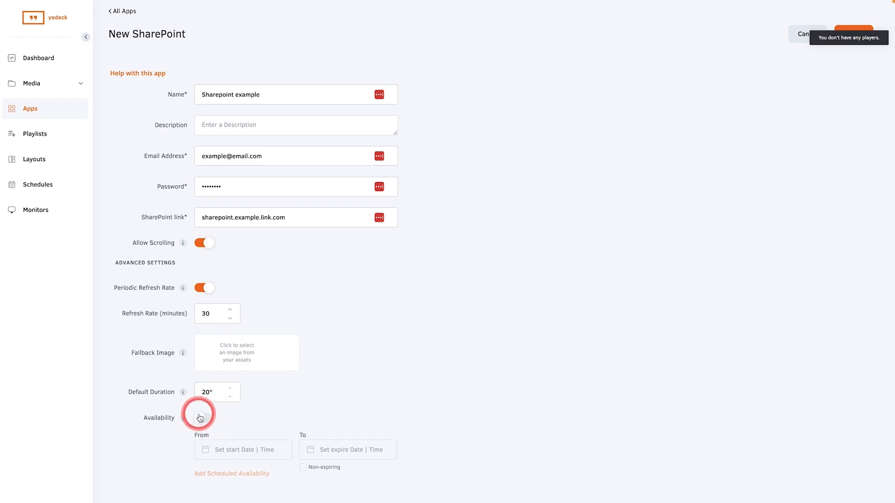
left_click(204, 417)
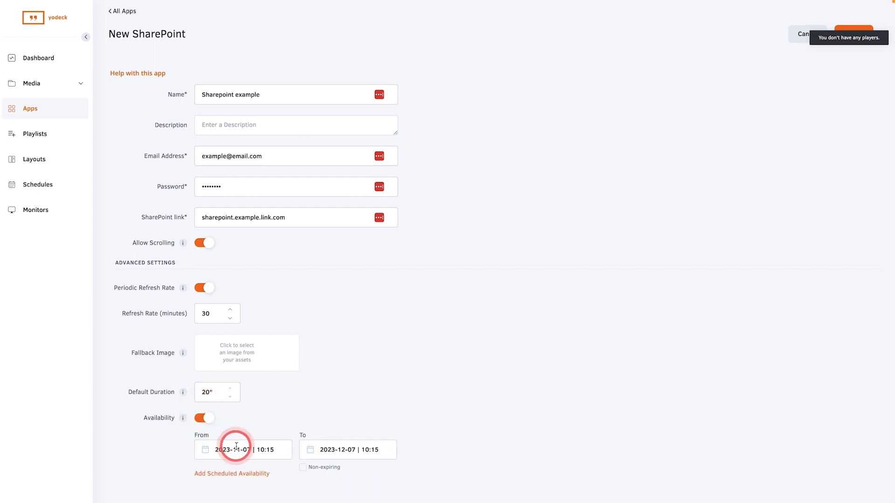
mouse_move(344, 450)
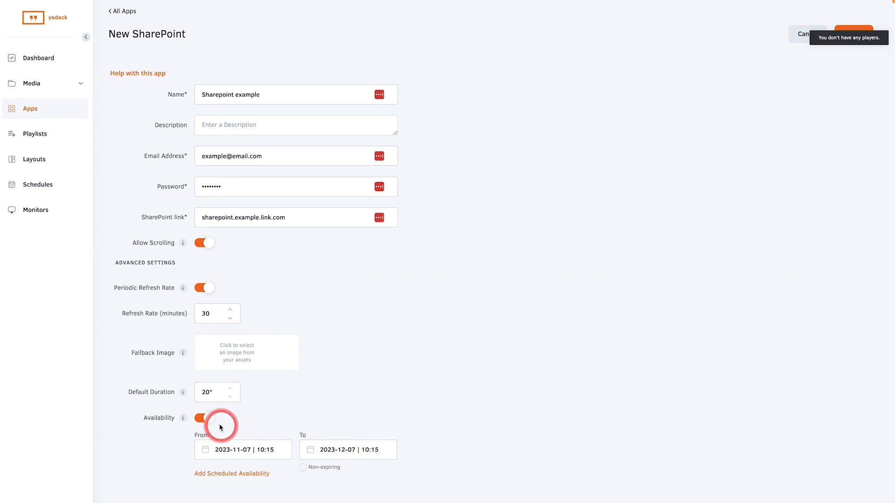
left_click(203, 418)
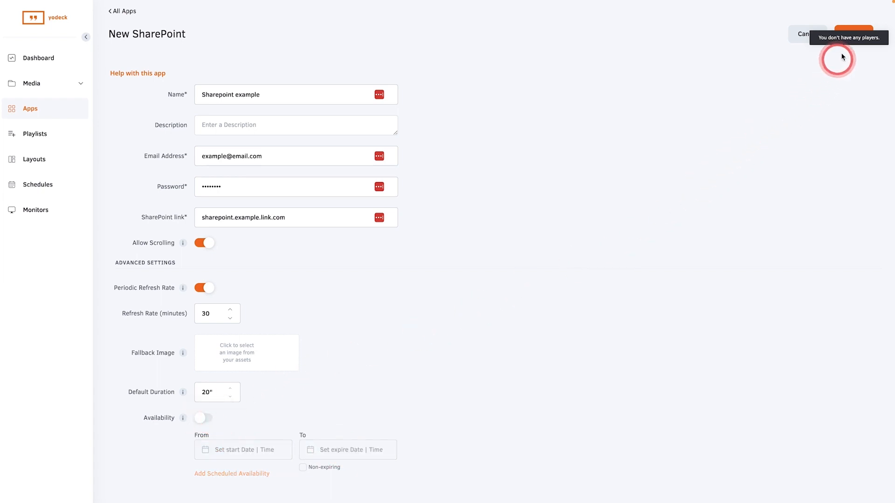